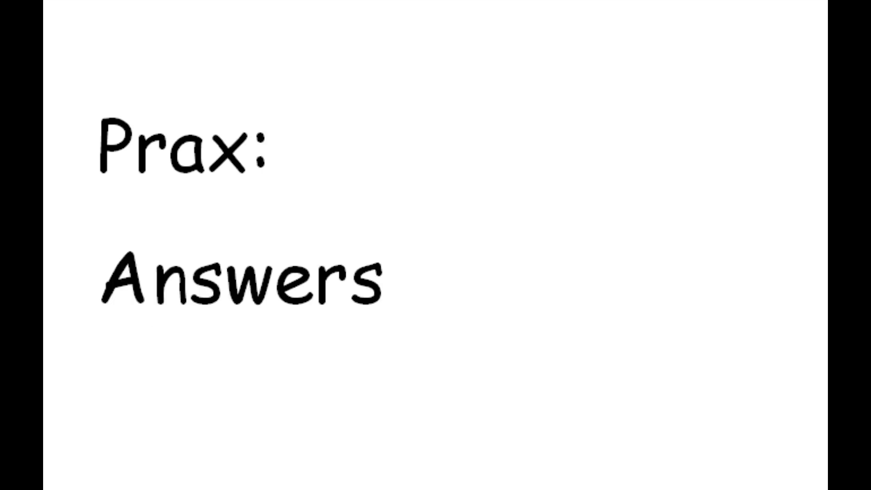
{"action": "type", "text": "Questions"}
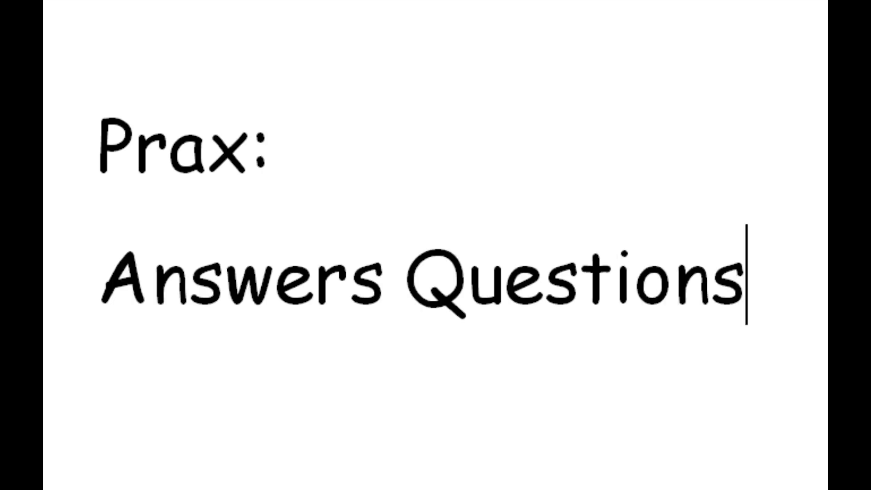